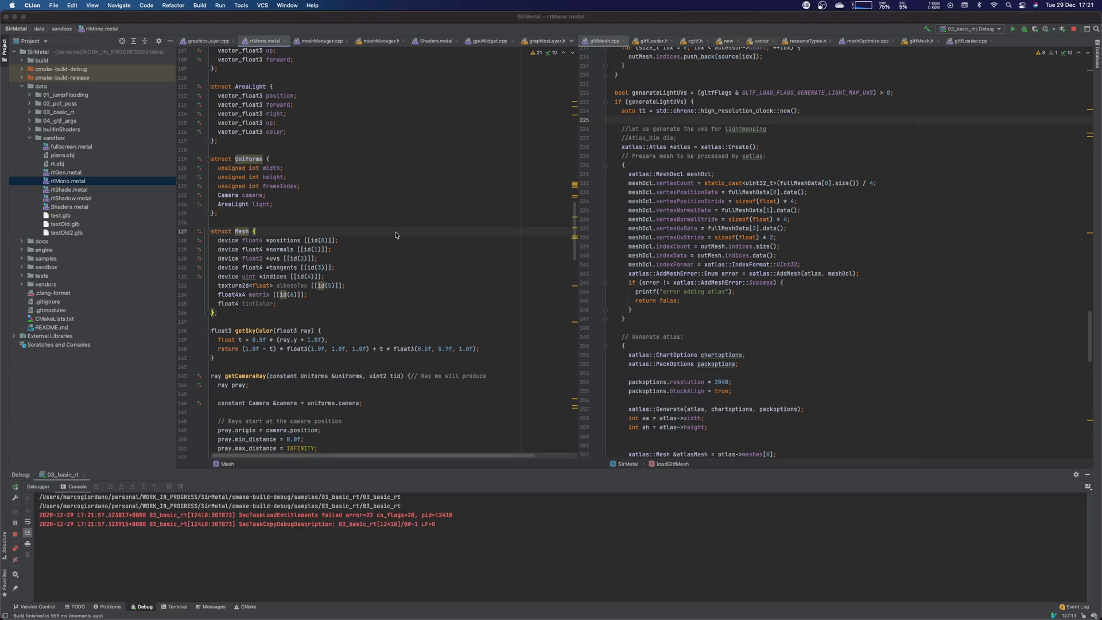
# Run the 03_basic_rt sample and let it finish with exit code 0
pyautogui.click(1023, 28)
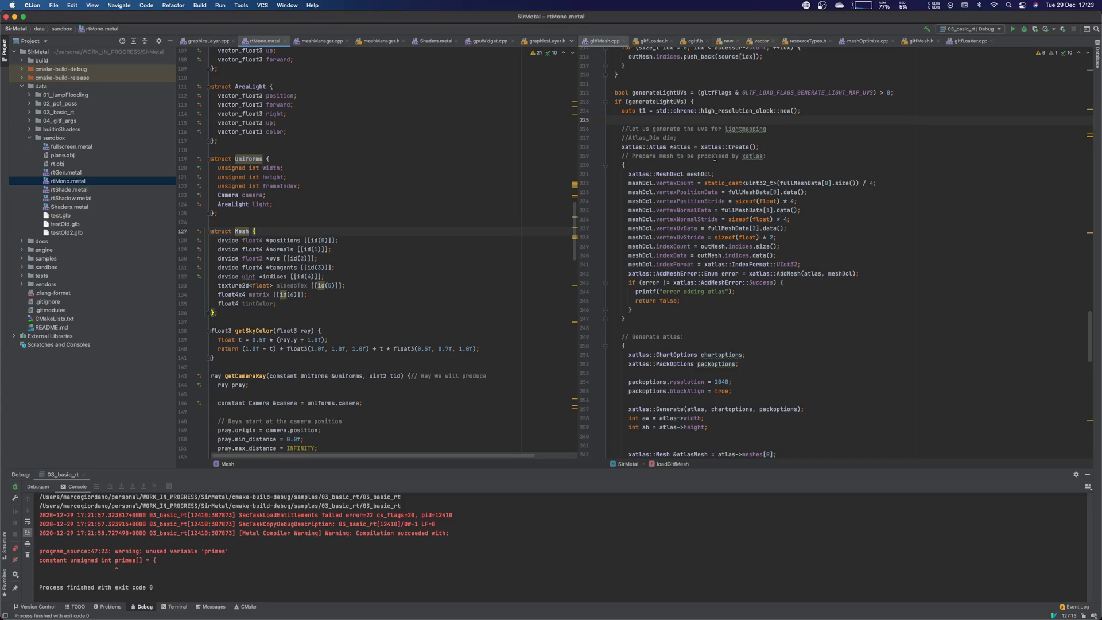
# Start a debug run of the 04_gltf_args sample loading test.glb
pyautogui.click(972, 29)
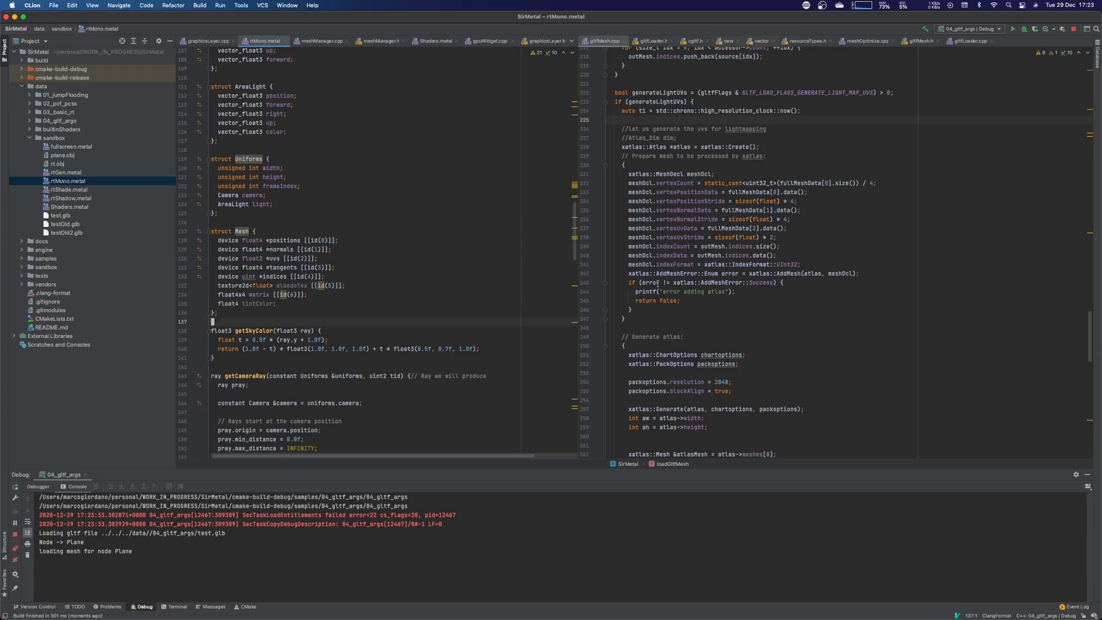
# Move the camera to inspect the cube, sphere and cone on the grid plane
pyautogui.scroll(-3)
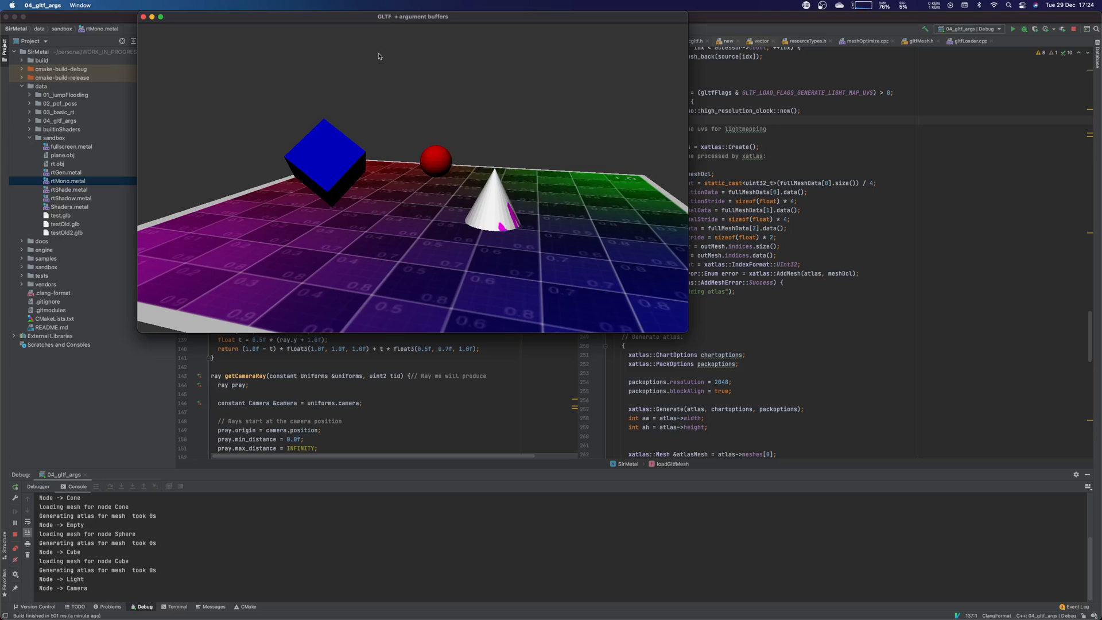
pyautogui.moveTo(252, 183)
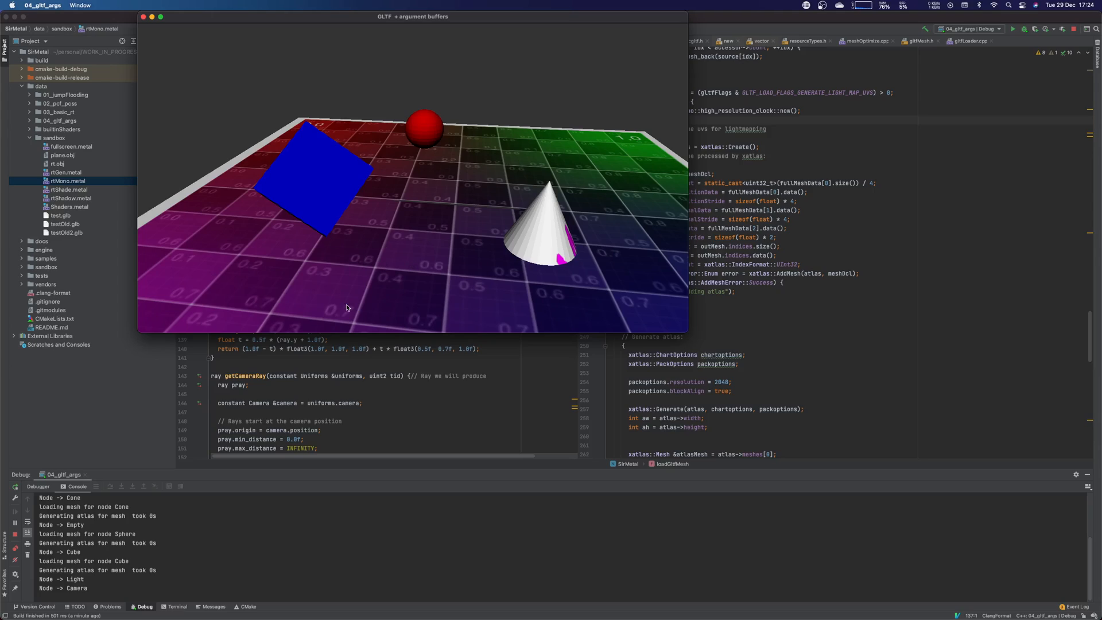
pyautogui.moveTo(349, 310)
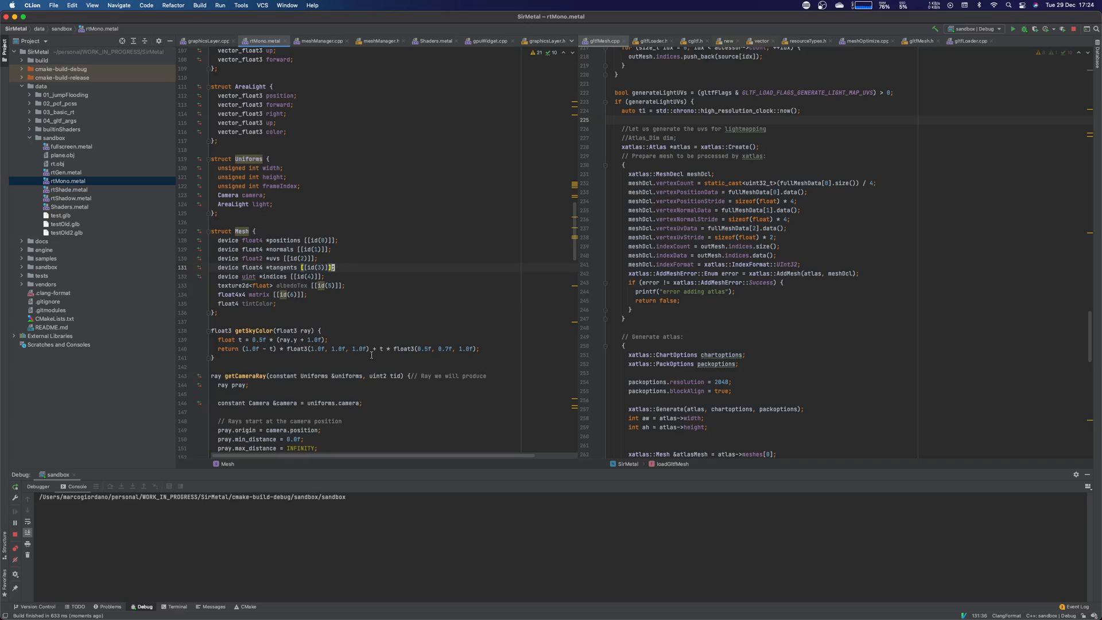
pyautogui.moveTo(793, 502)
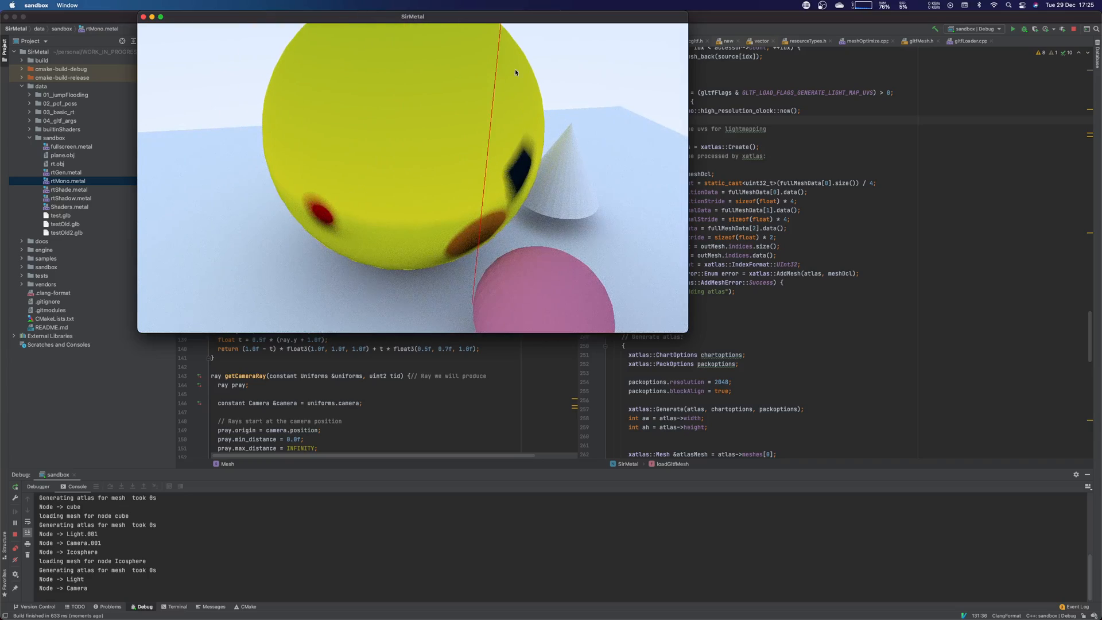
pyautogui.moveTo(282, 229)
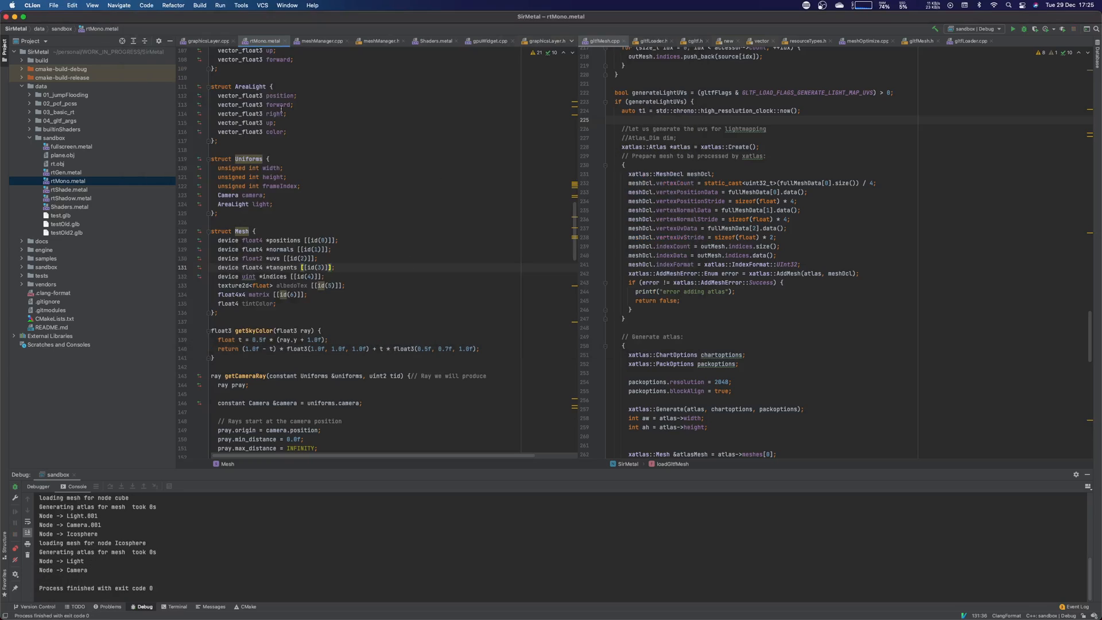
pyautogui.moveTo(202, 102)
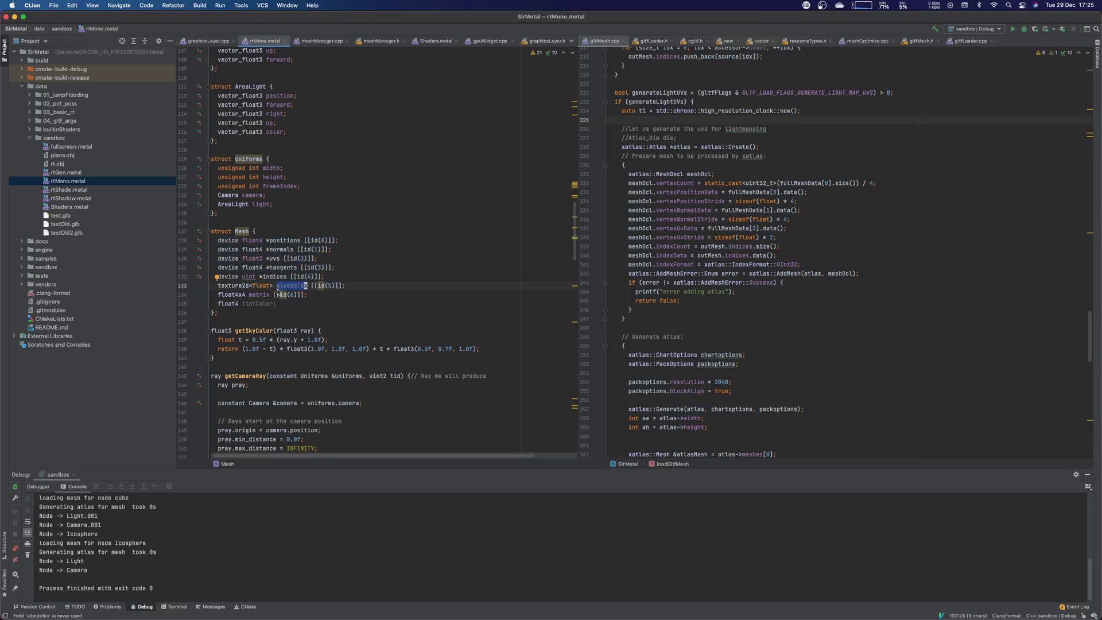
pyautogui.moveTo(163, 279)
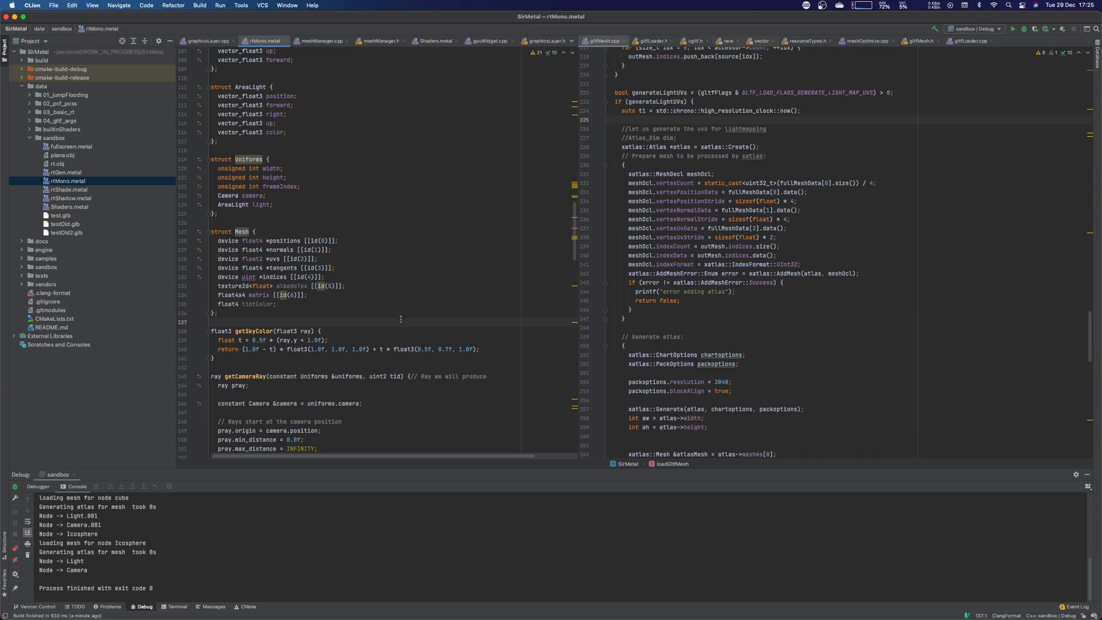
pyautogui.scroll(-3)
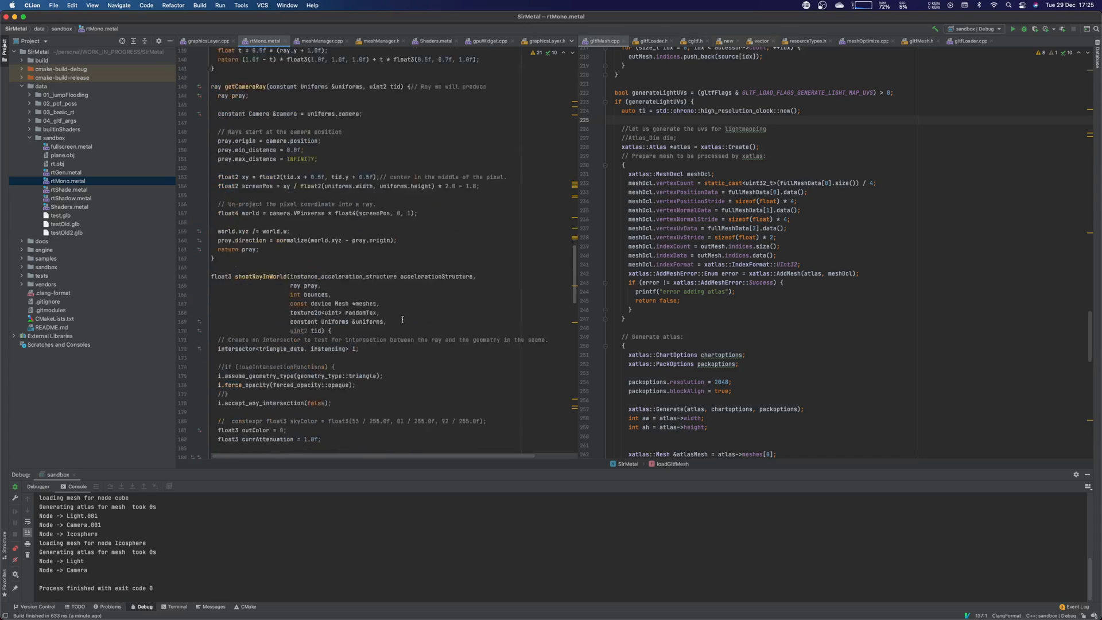